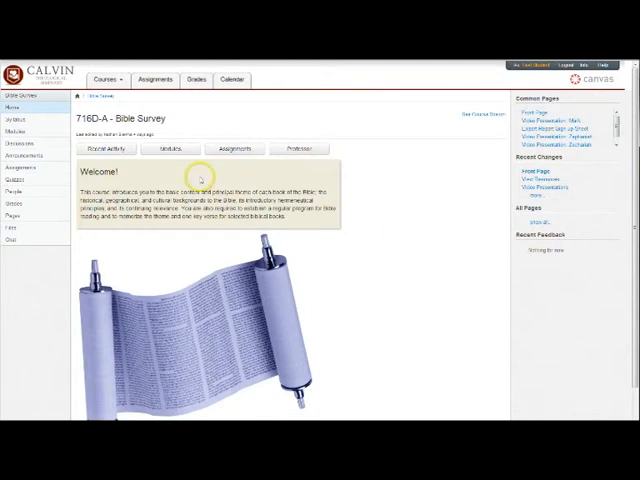
pyautogui.moveTo(358, 160)
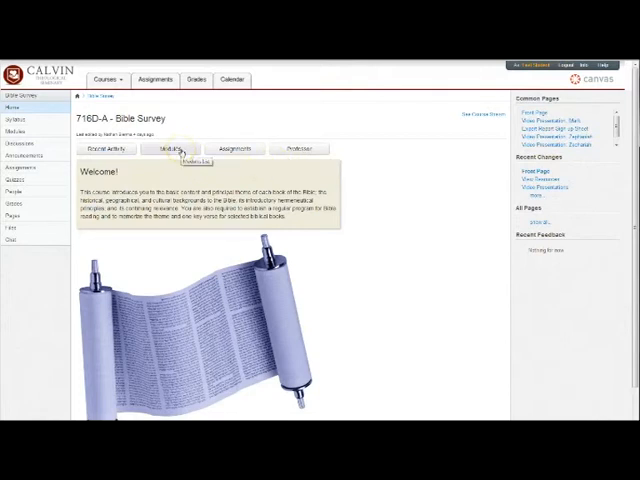
pyautogui.moveTo(378, 176)
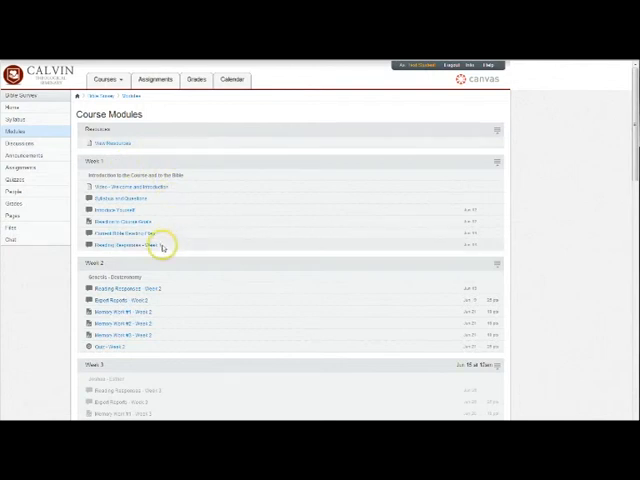
pyautogui.moveTo(212, 360)
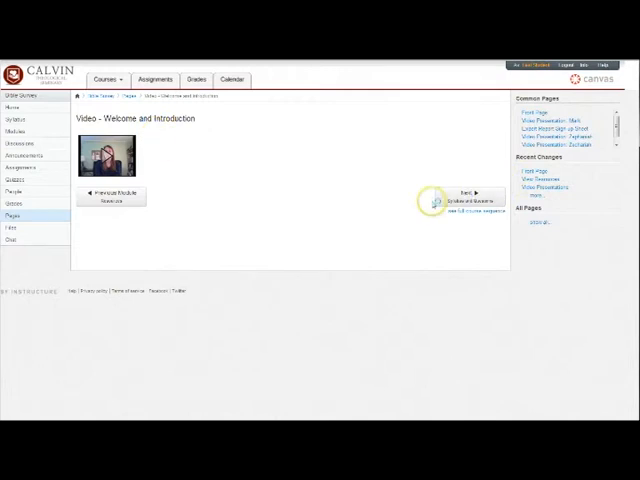
pyautogui.click(470, 196)
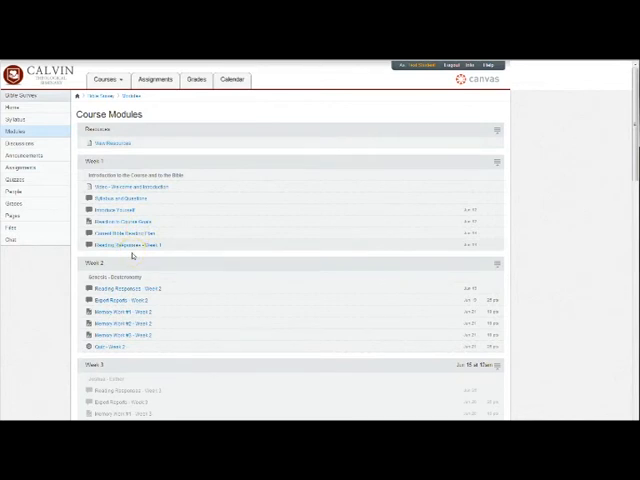
# Open 'Reading Responses - Week 2' under Week 2 and continue to the Expert Reports discussion.
pyautogui.scroll(-3)
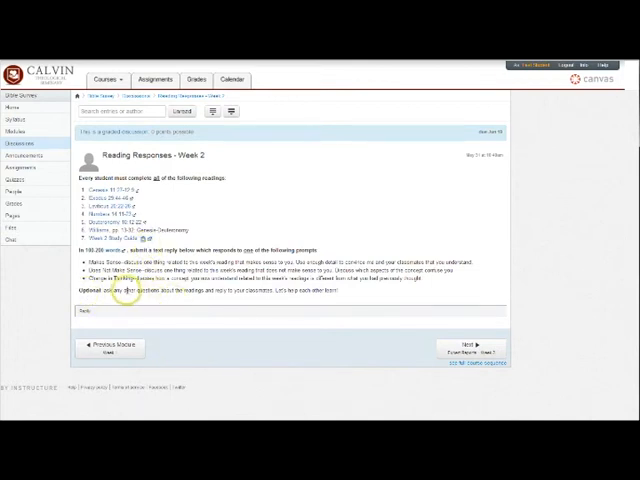
pyautogui.moveTo(390, 288)
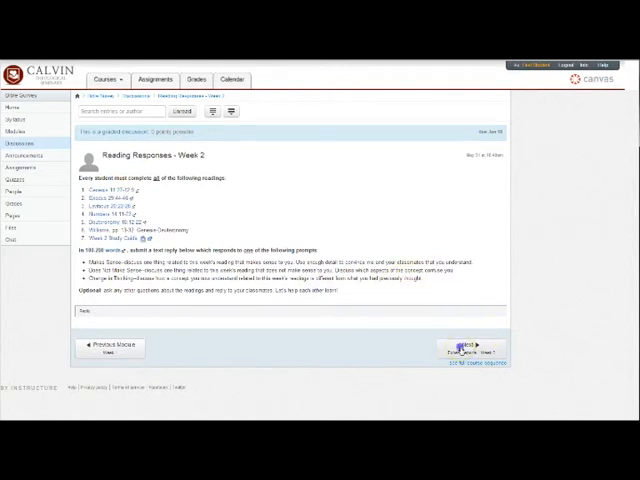
pyautogui.click(464, 344)
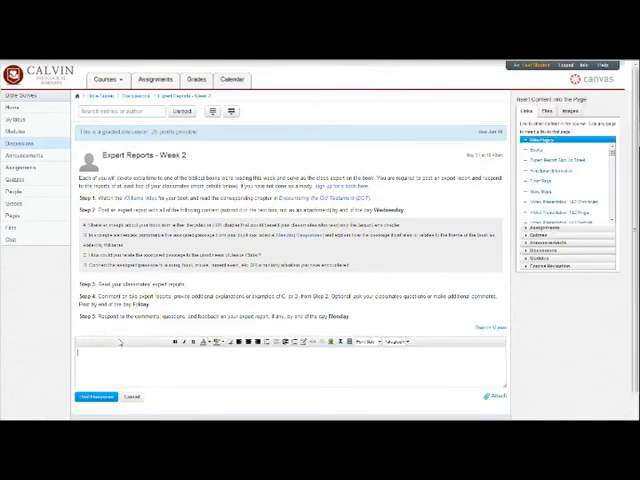
# Start a reply on the 'Expert Reports - Week 2' discussion to show the editor.
pyautogui.click(90, 358)
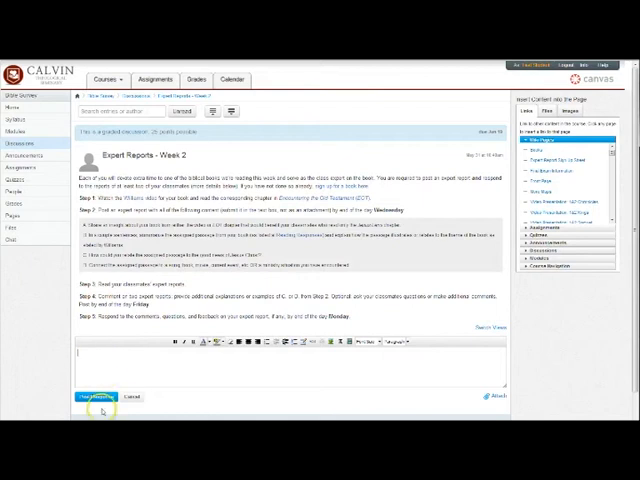
pyautogui.moveTo(160, 400)
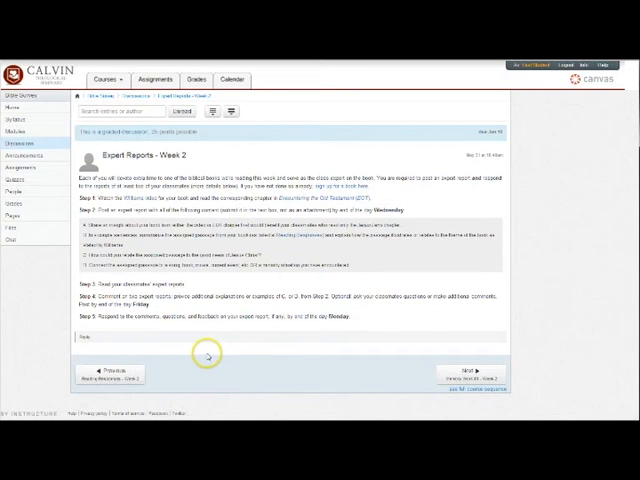
pyautogui.moveTo(168, 302)
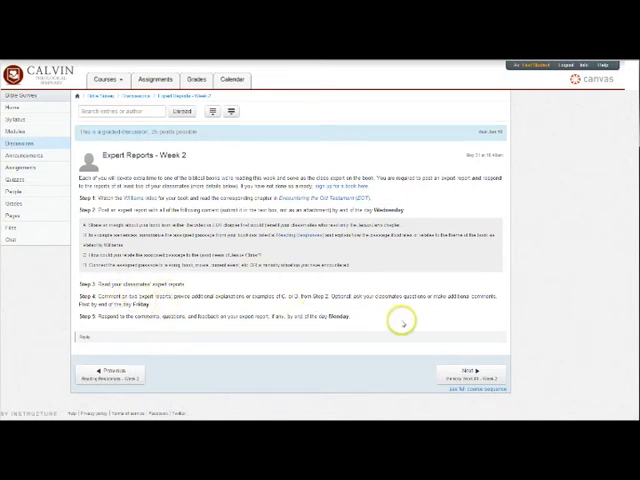
pyautogui.moveTo(552, 304)
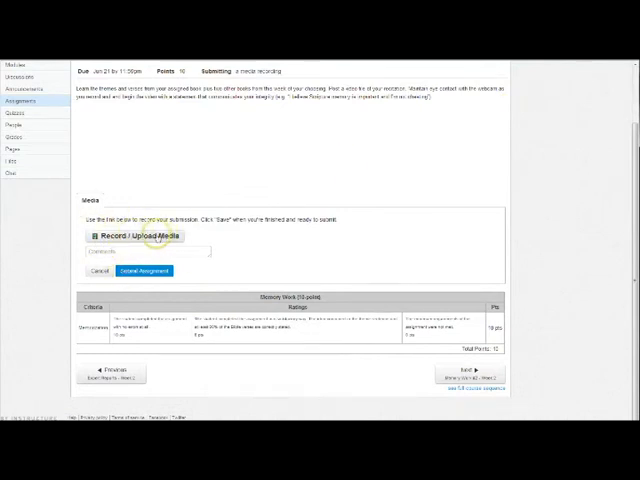
# Record a webcam video via Record / Upload Media, review it, and attach it to the submission.
pyautogui.click(132, 236)
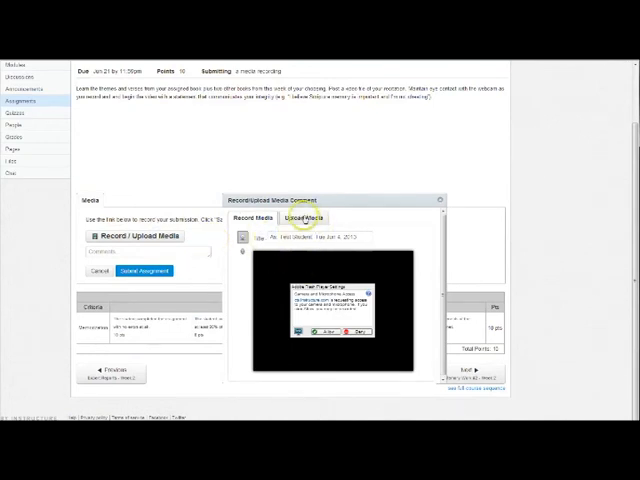
pyautogui.moveTo(344, 214)
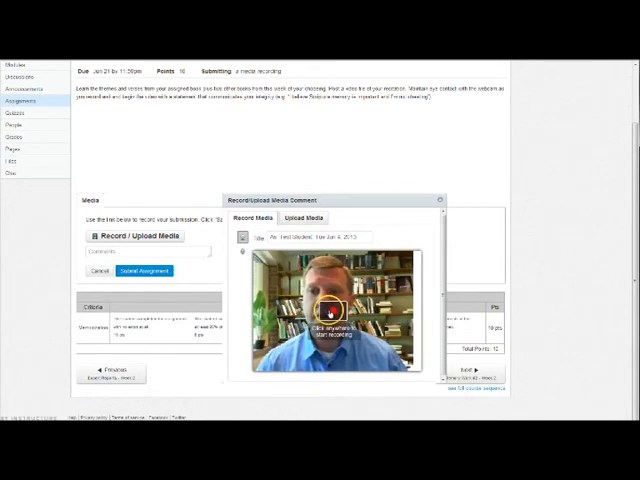
pyautogui.click(332, 310)
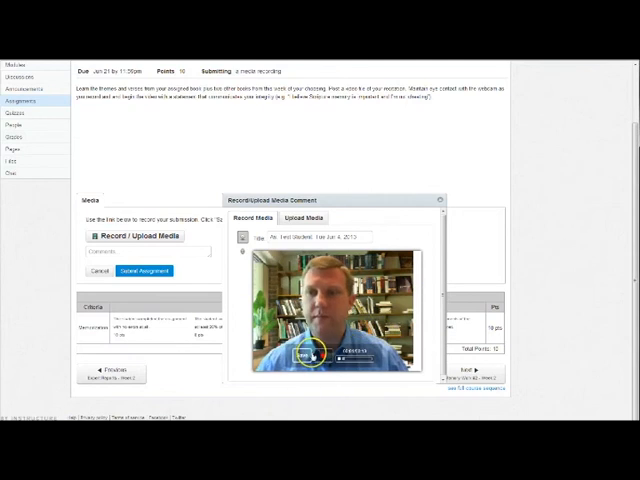
pyautogui.click(304, 352)
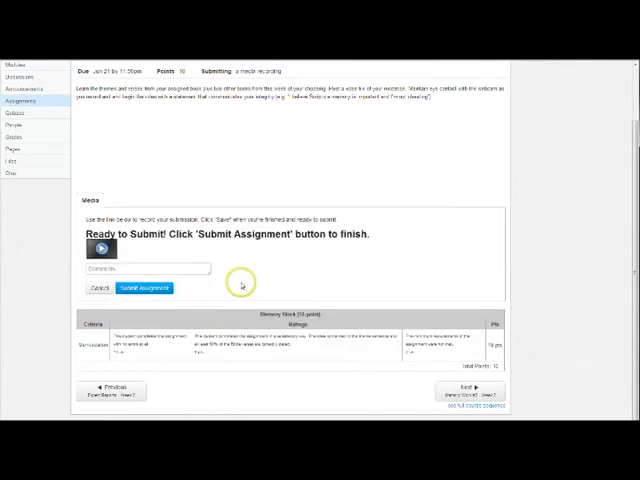
pyautogui.moveTo(148, 288)
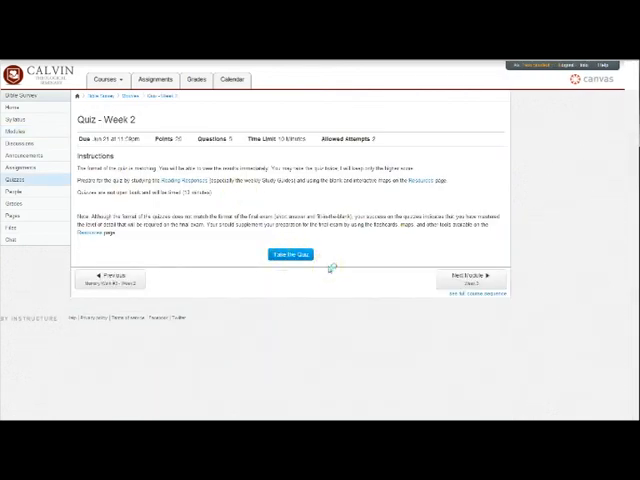
# Begin 'Quiz - Week 2' and choose an answer for the first matching item of Question 1.
pyautogui.click(290, 254)
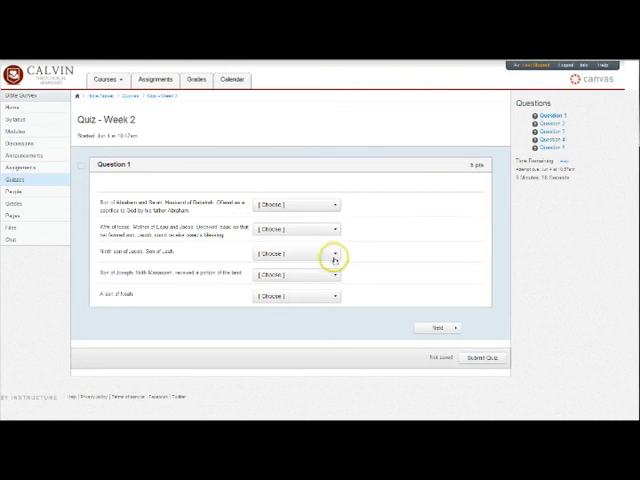
pyautogui.moveTo(176, 158)
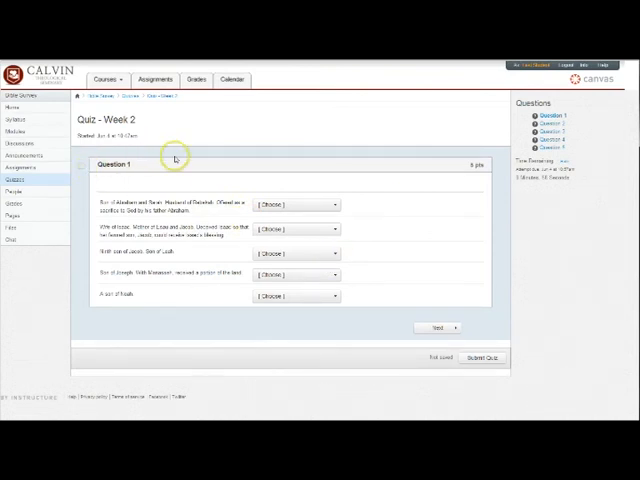
pyautogui.click(296, 204)
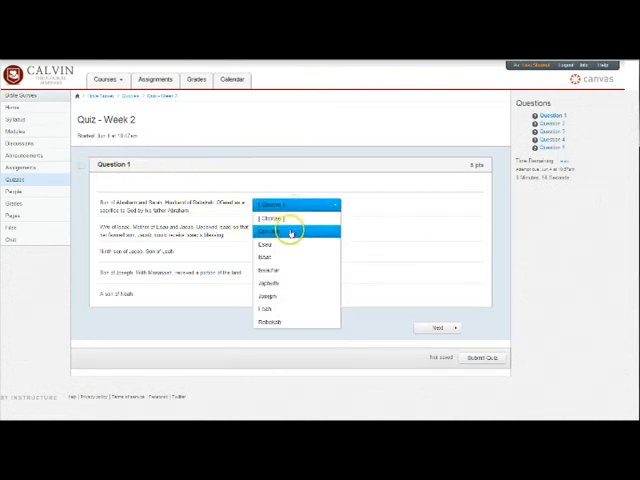
pyautogui.click(290, 232)
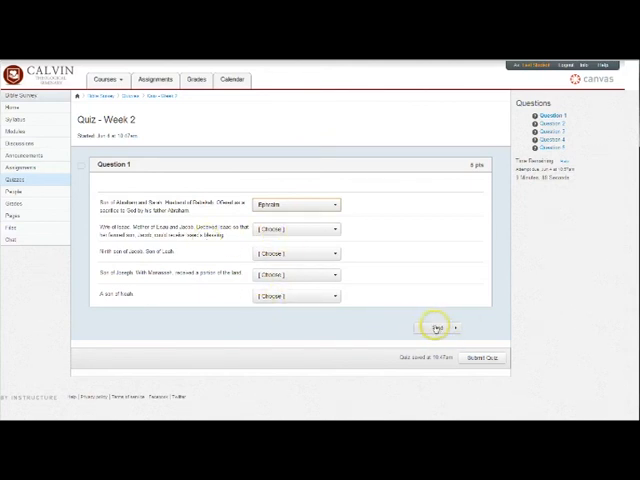
pyautogui.moveTo(480, 320)
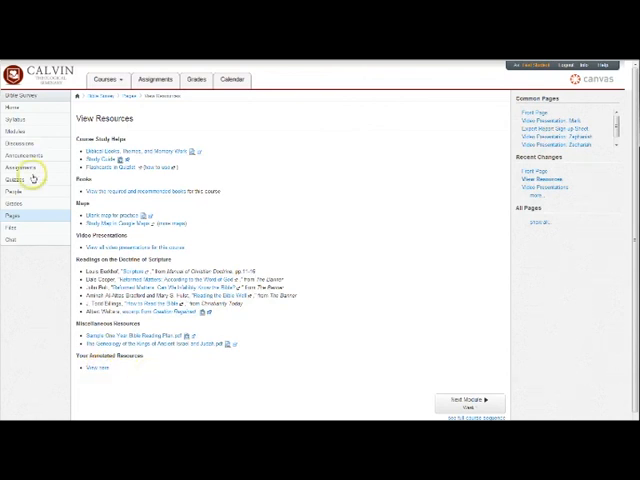
# Leave the Resources page and go back to the Course Modules list.
pyautogui.click(16, 188)
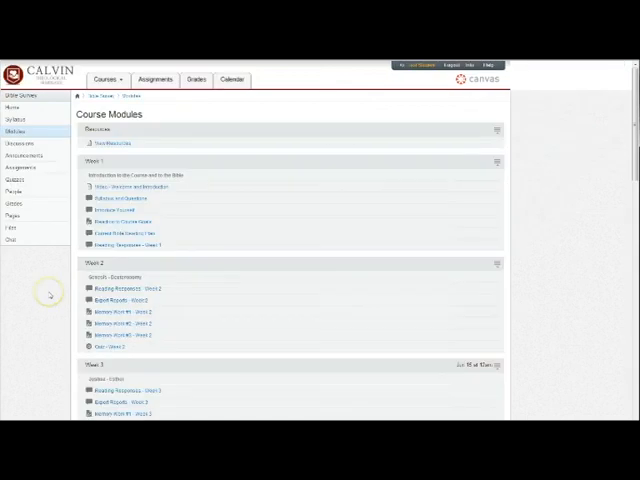